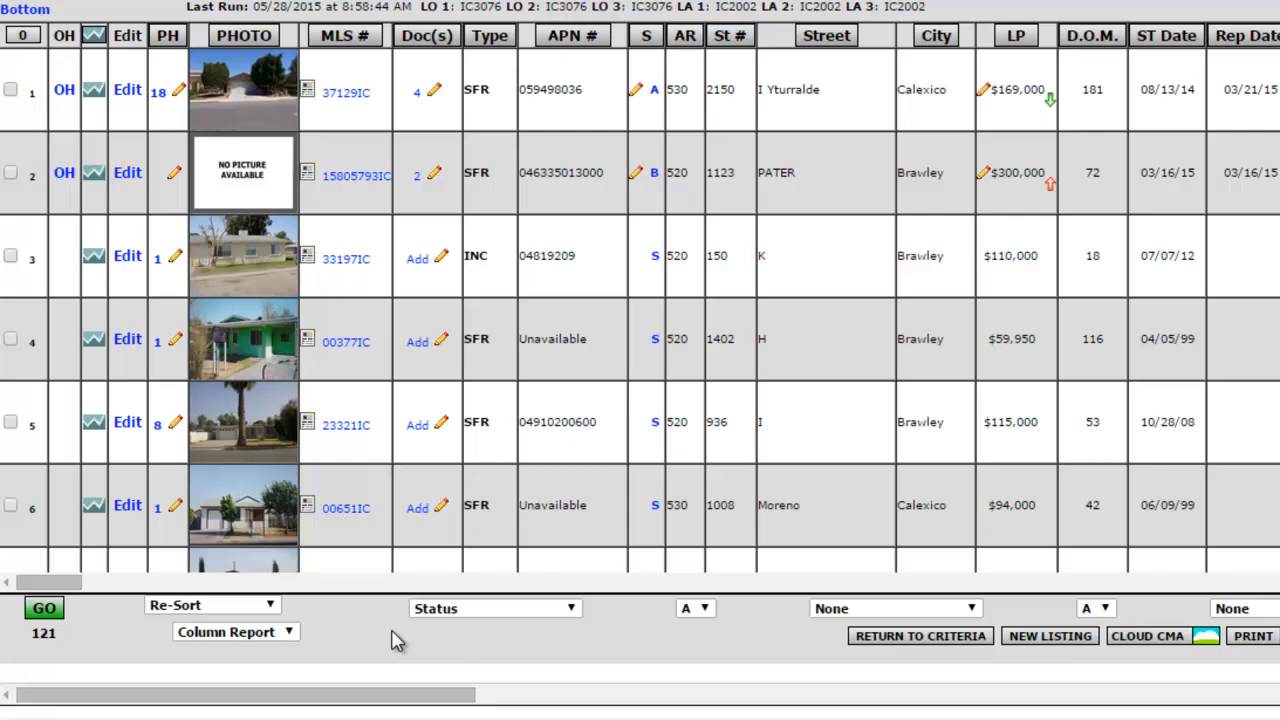
Open the 37129IC documents and browse for the ListingAgreement file to upload
click(426, 36)
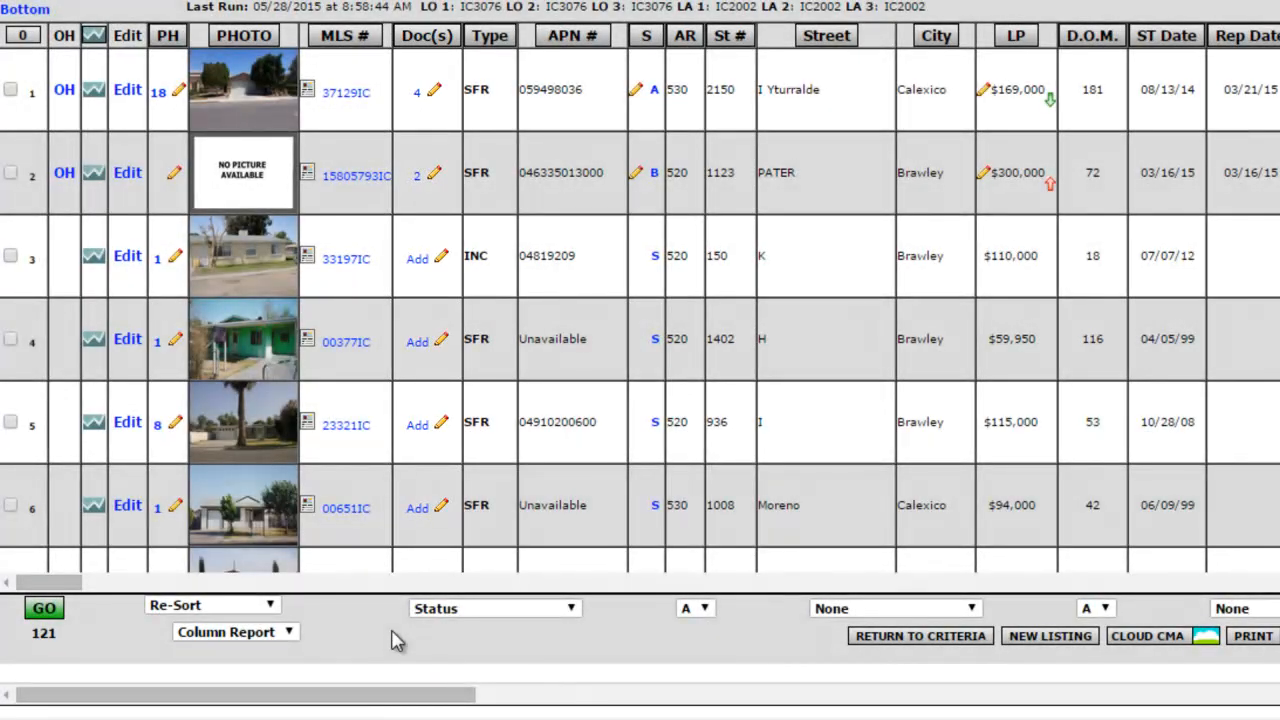
click(416, 88)
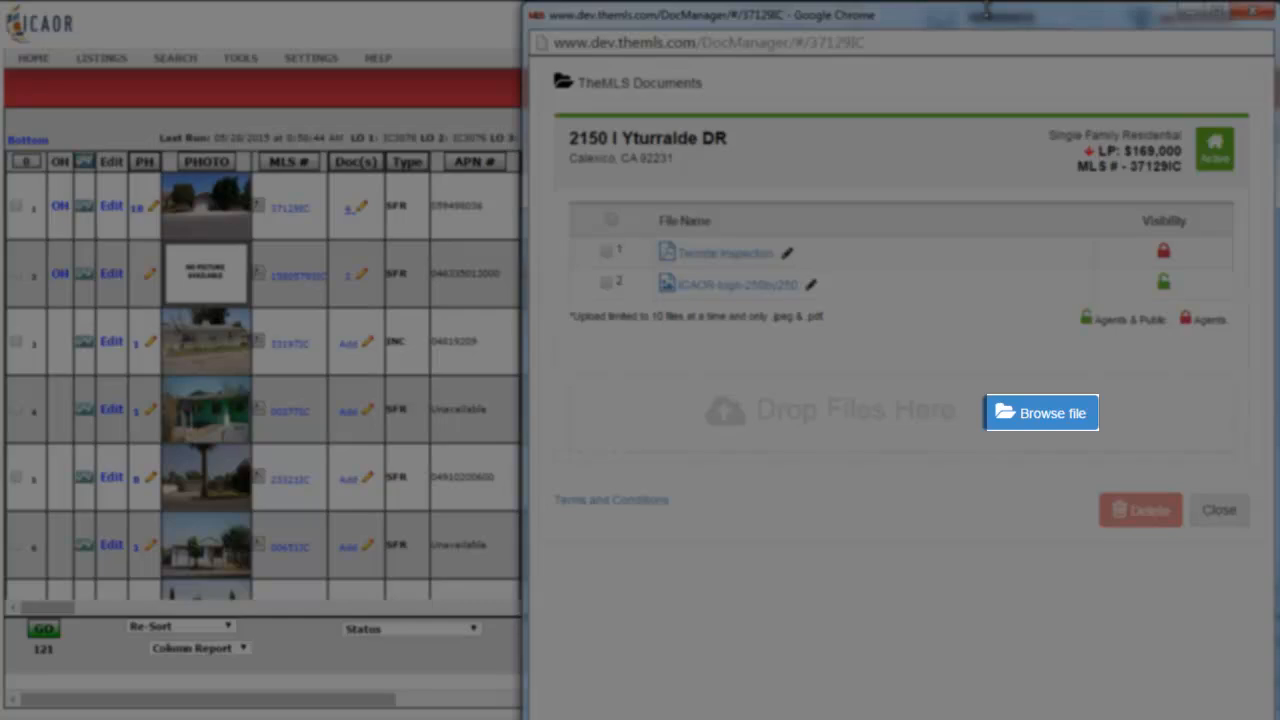
click(1040, 412)
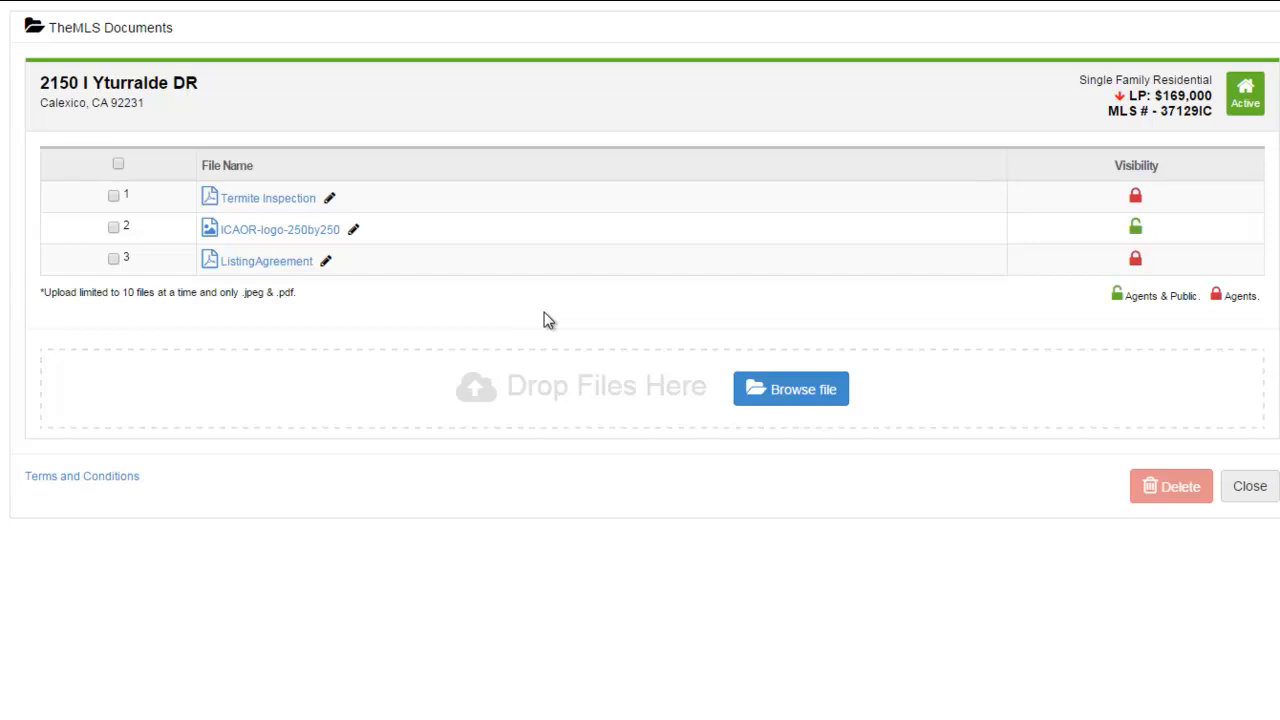
mouse_move(348, 290)
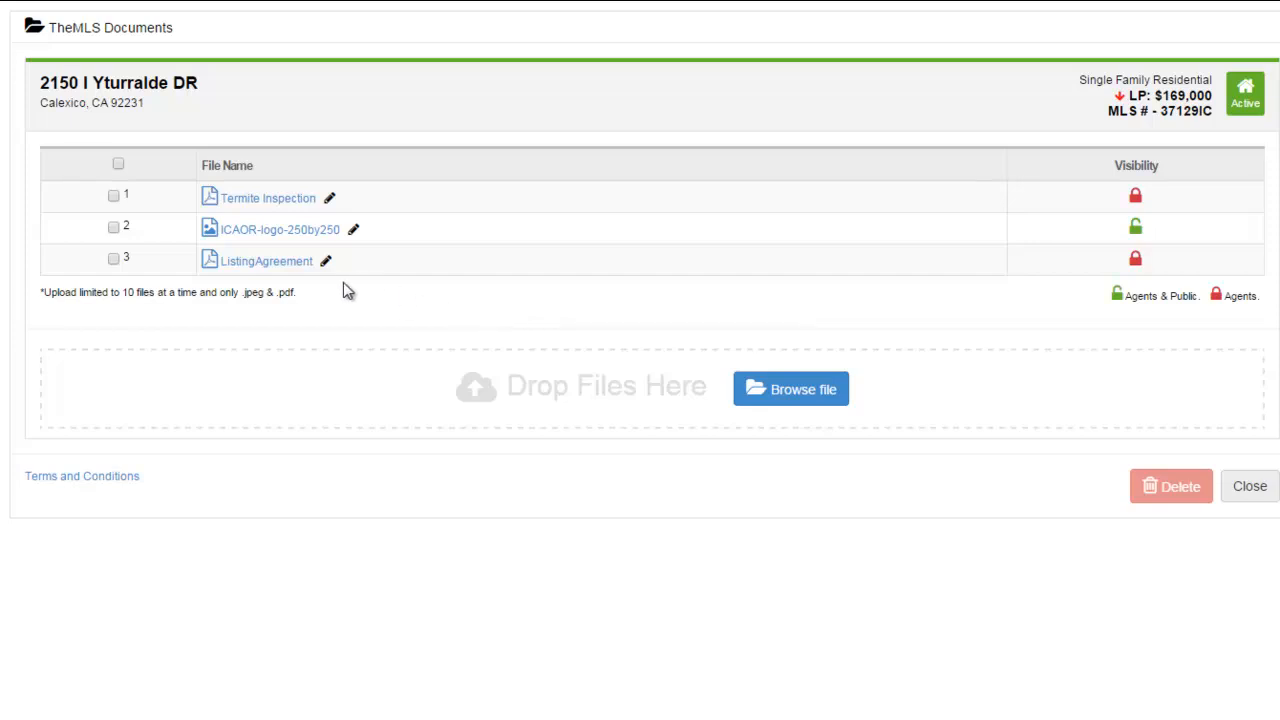
mouse_move(304, 284)
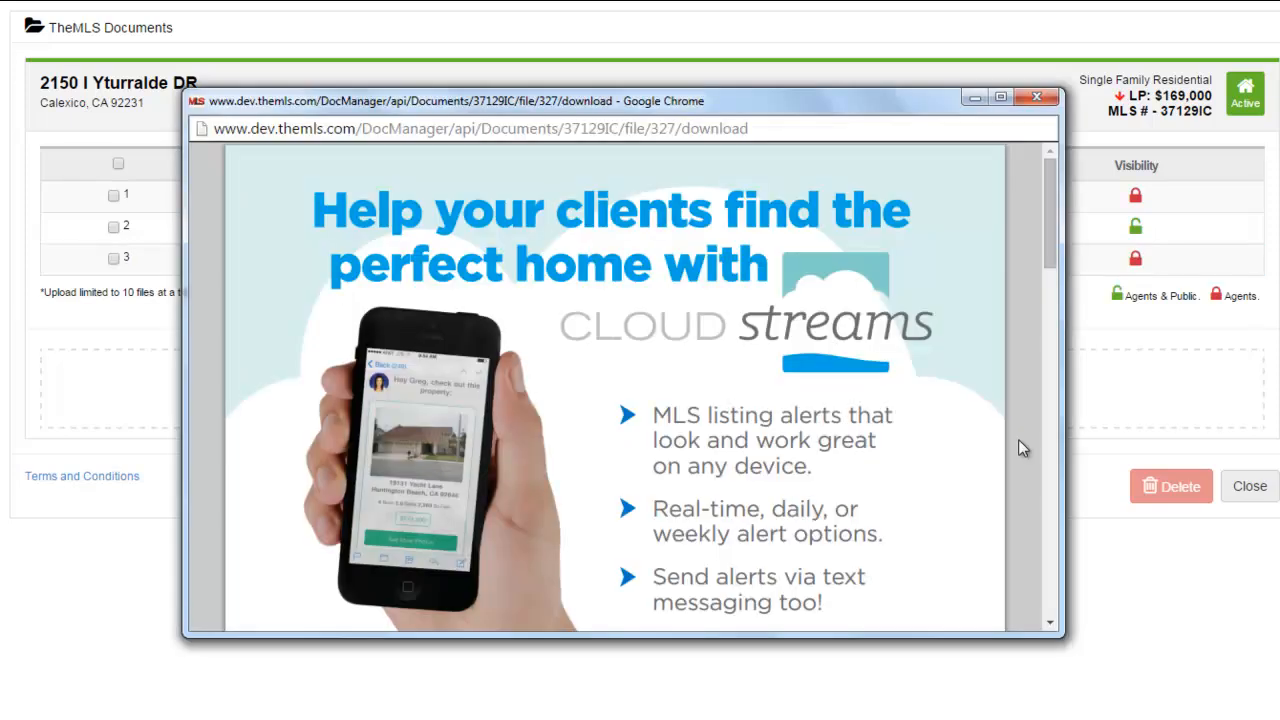
click(1036, 96)
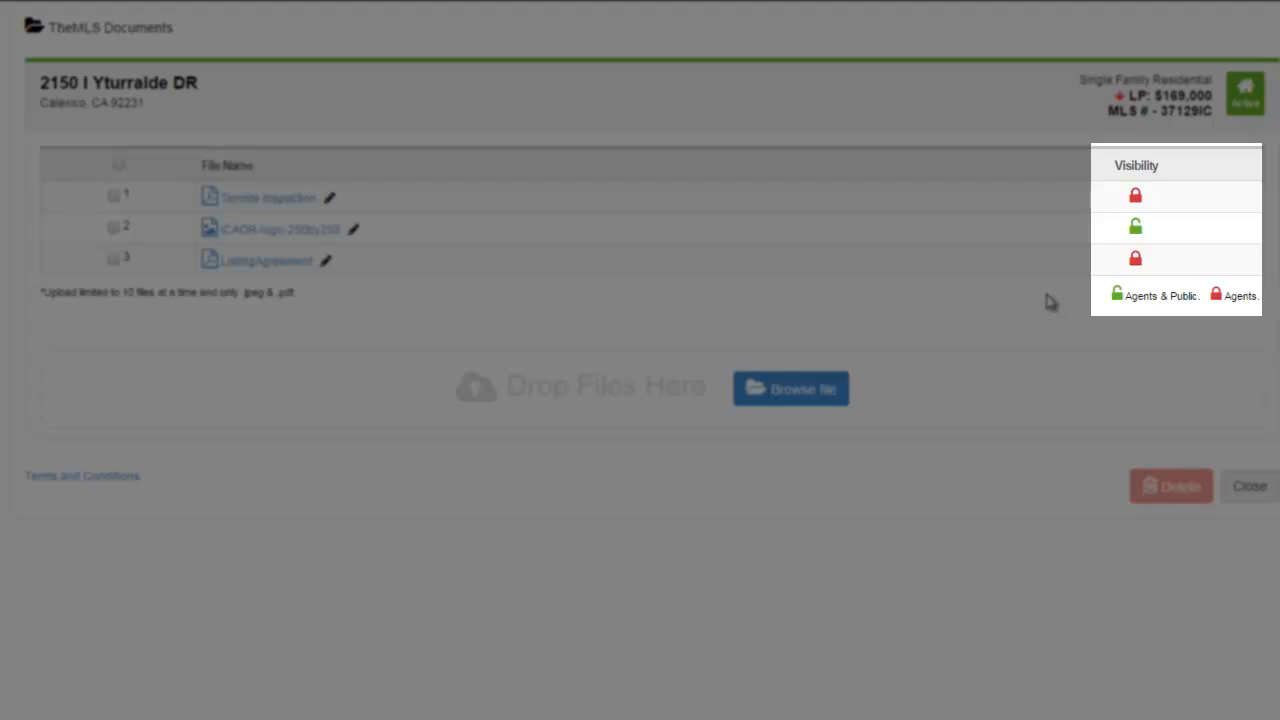
mouse_move(1052, 312)
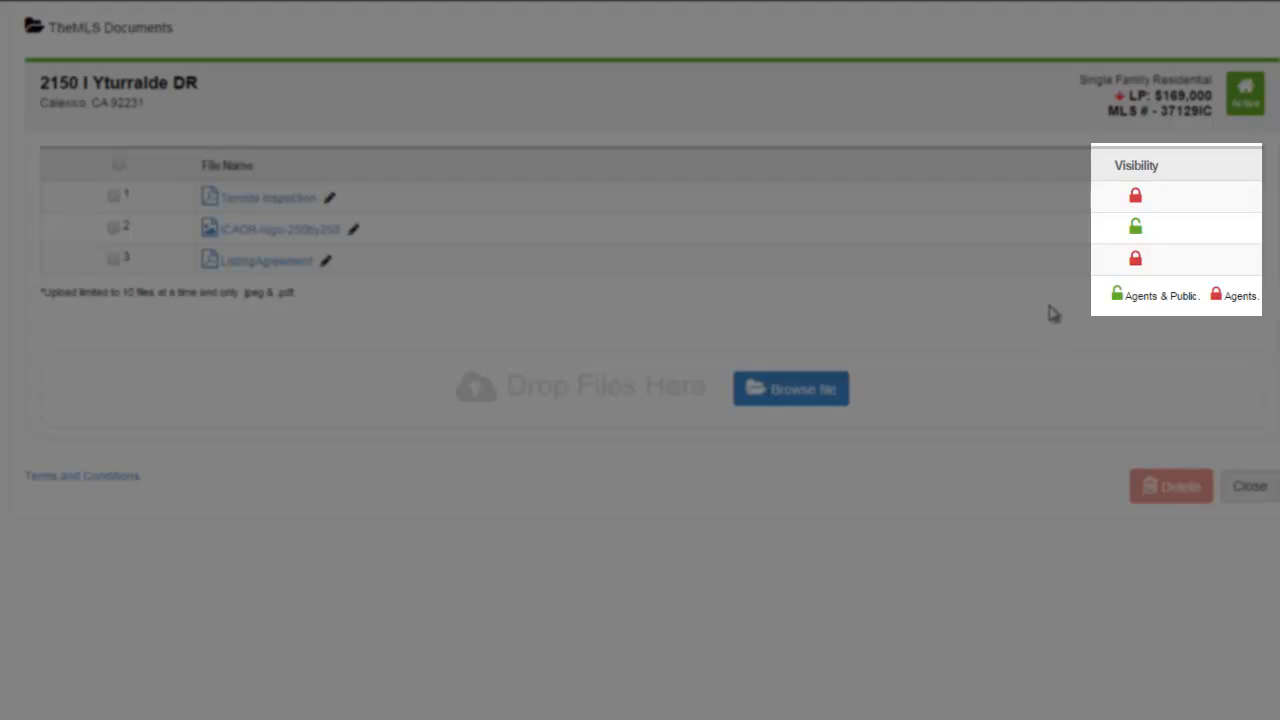
click(1136, 258)
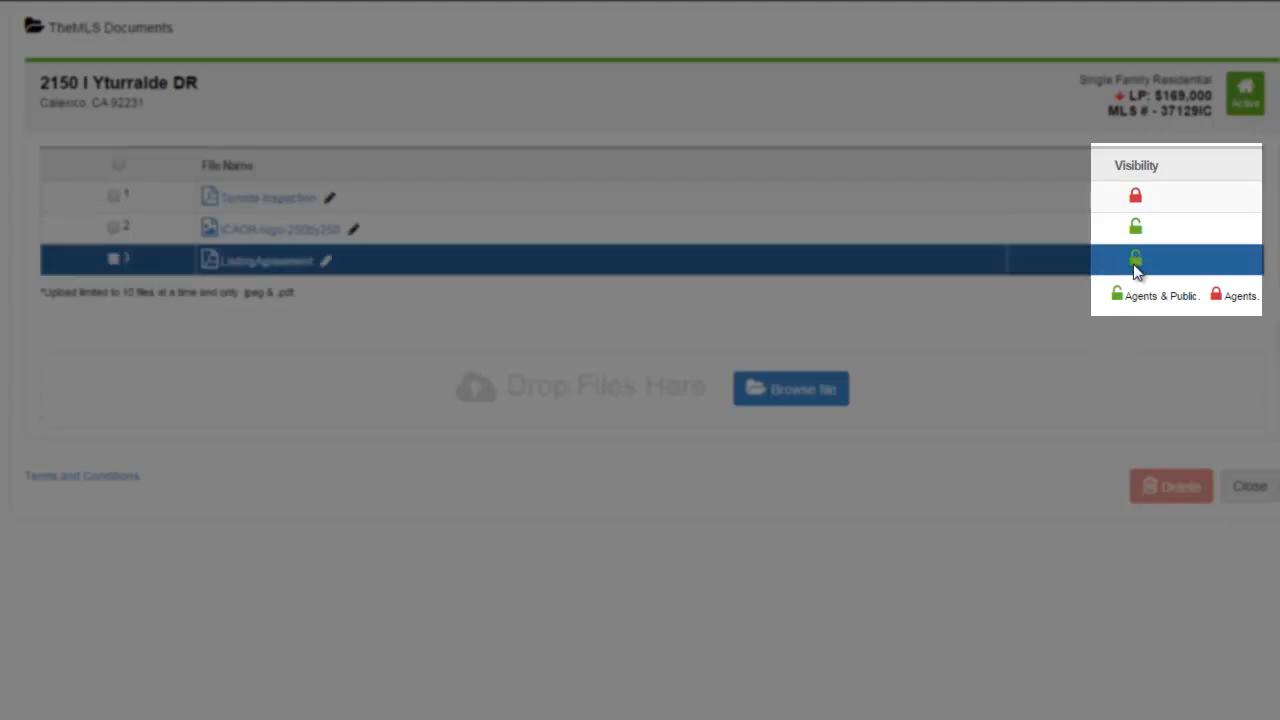
click(1136, 260)
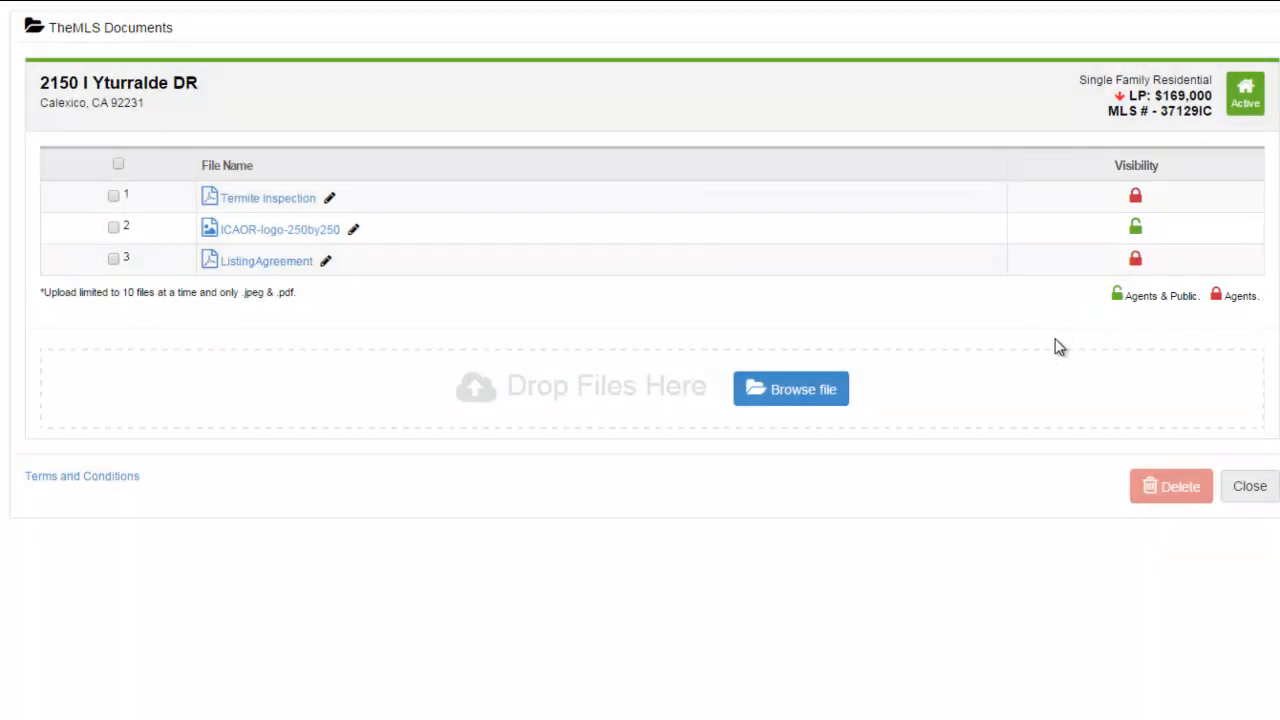
Select the ICAOR-logo-250by250 document and delete it from the listing
click(112, 226)
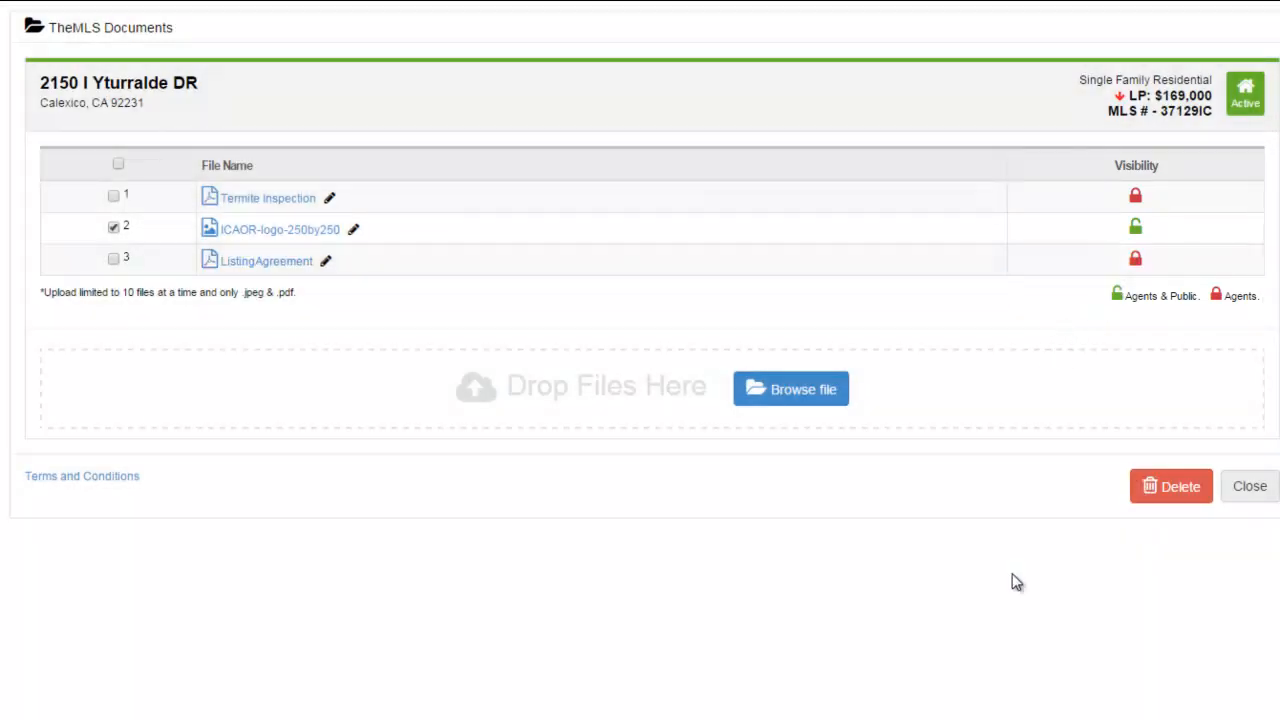
click(1172, 486)
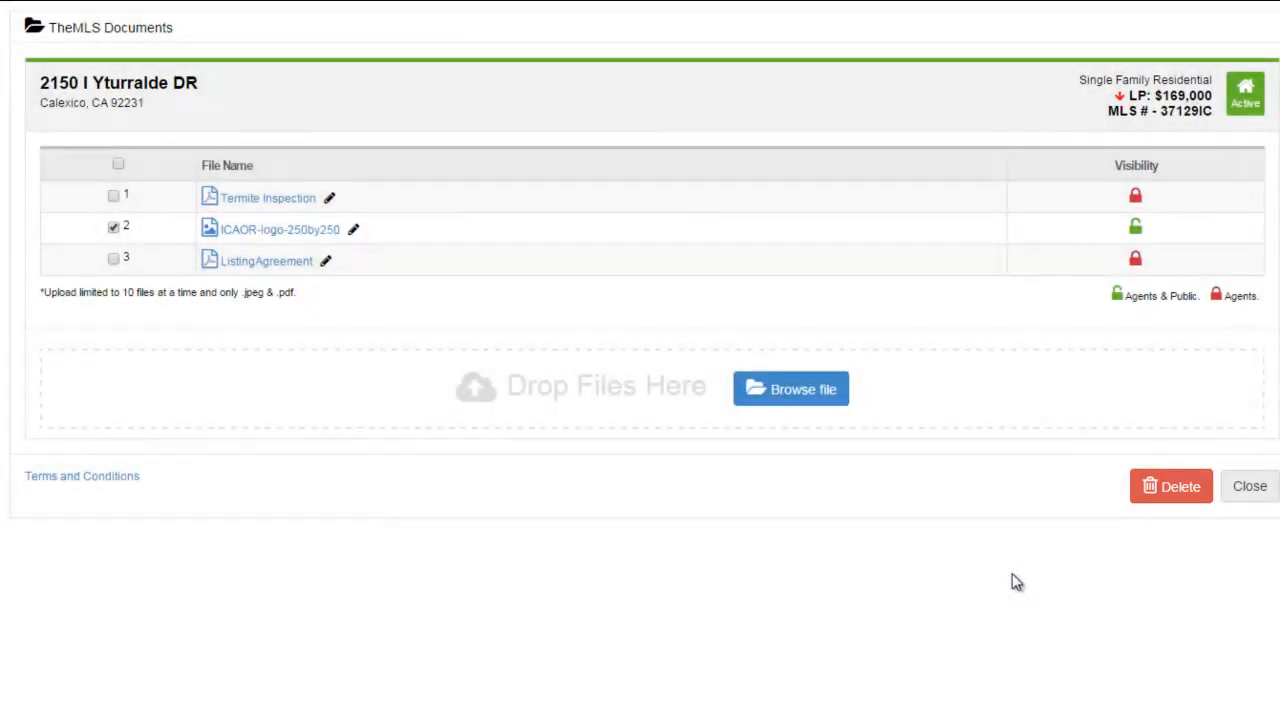
click(1248, 486)
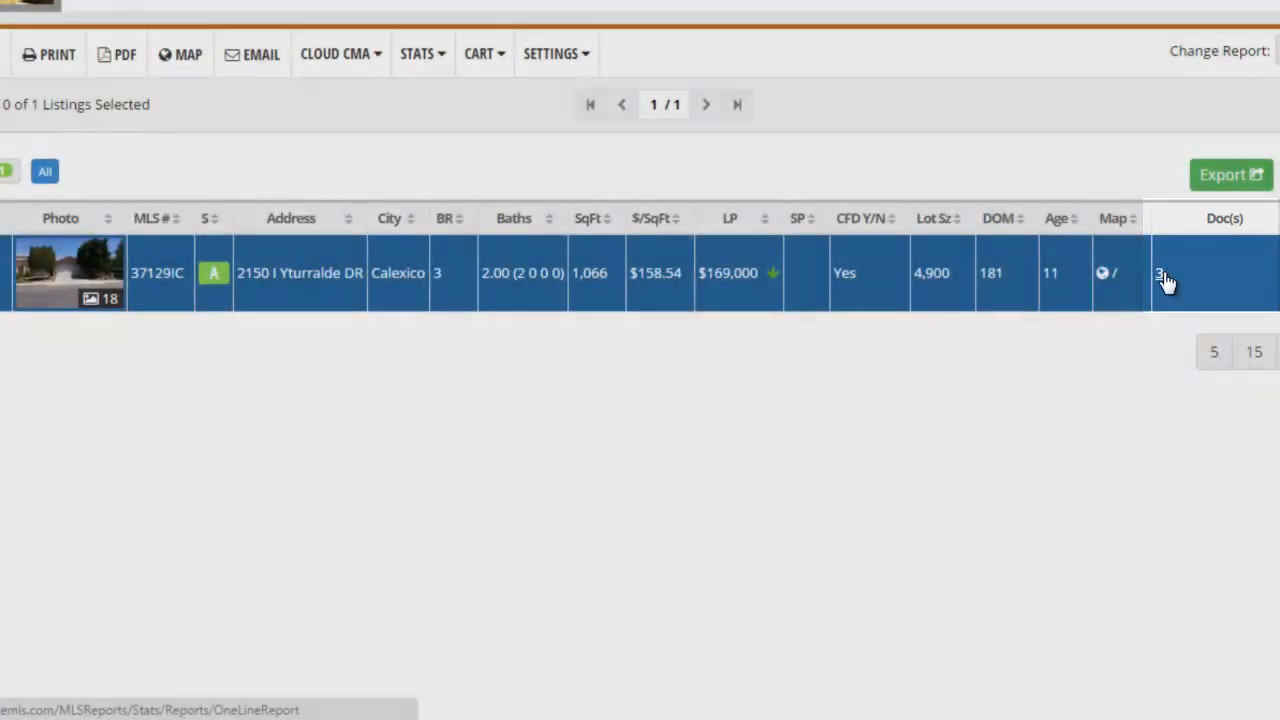
click(1160, 272)
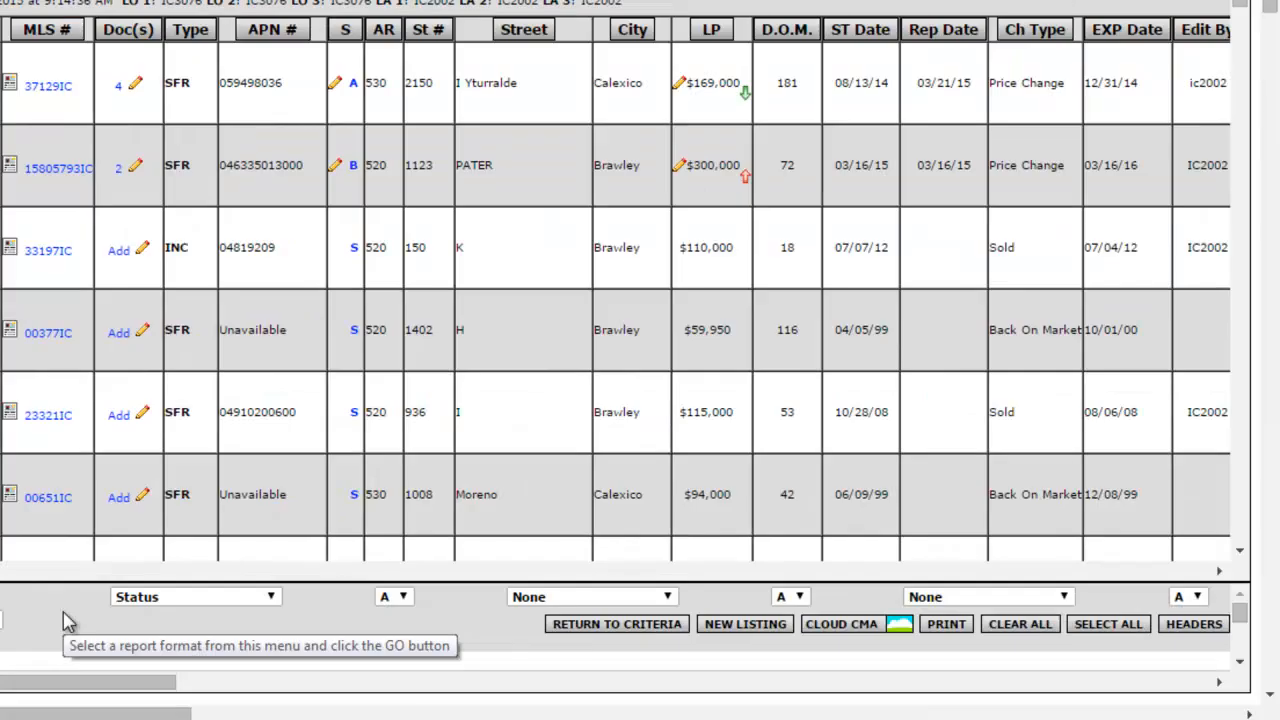
click(128, 30)
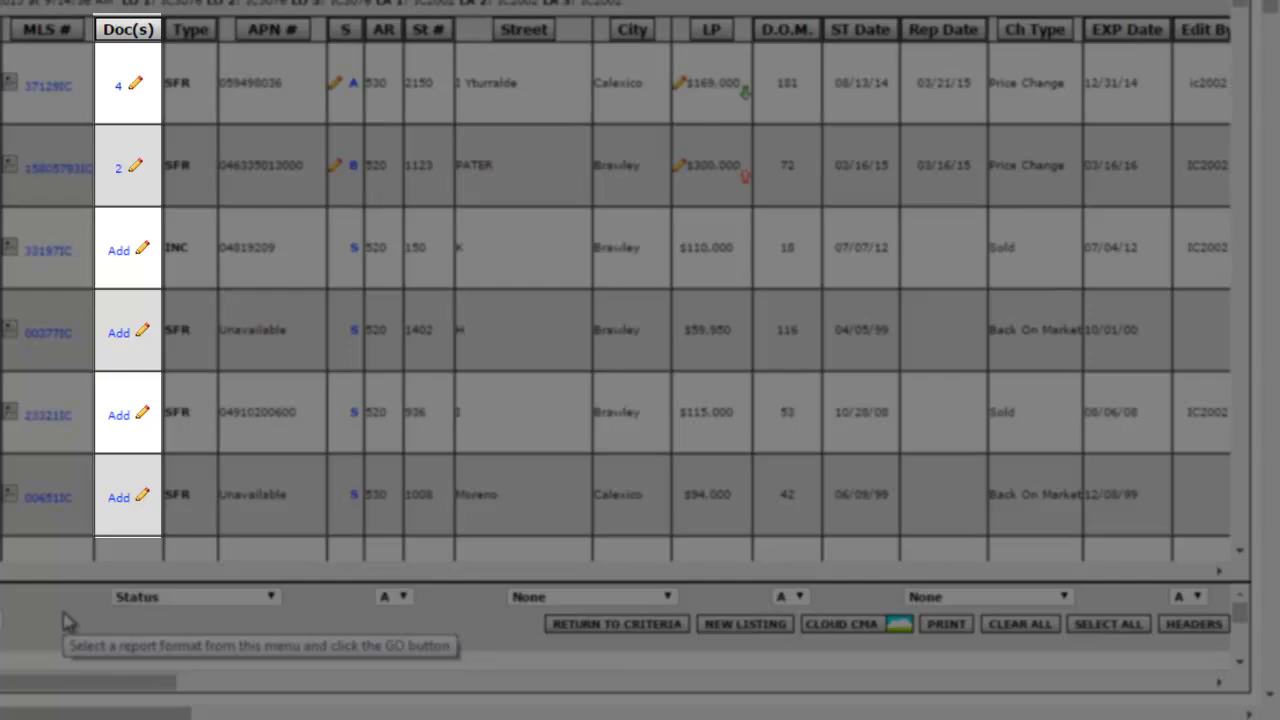